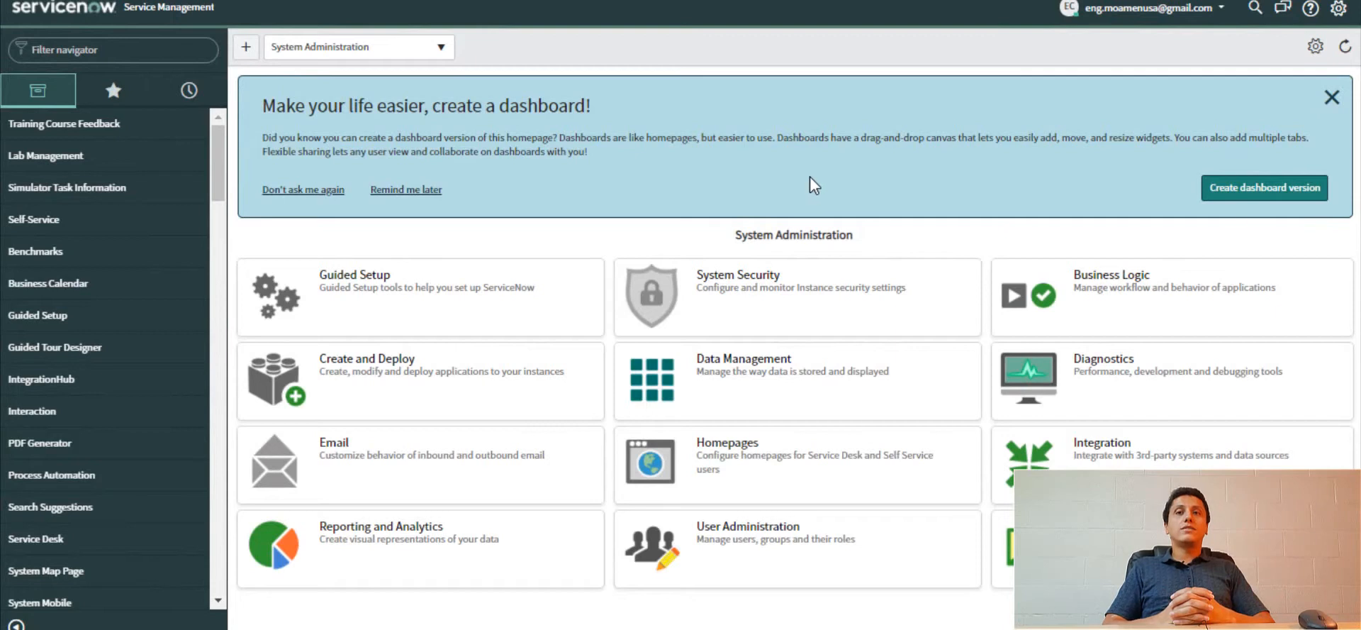
{"action": "mouse_move", "coordinate": [819, 193]}
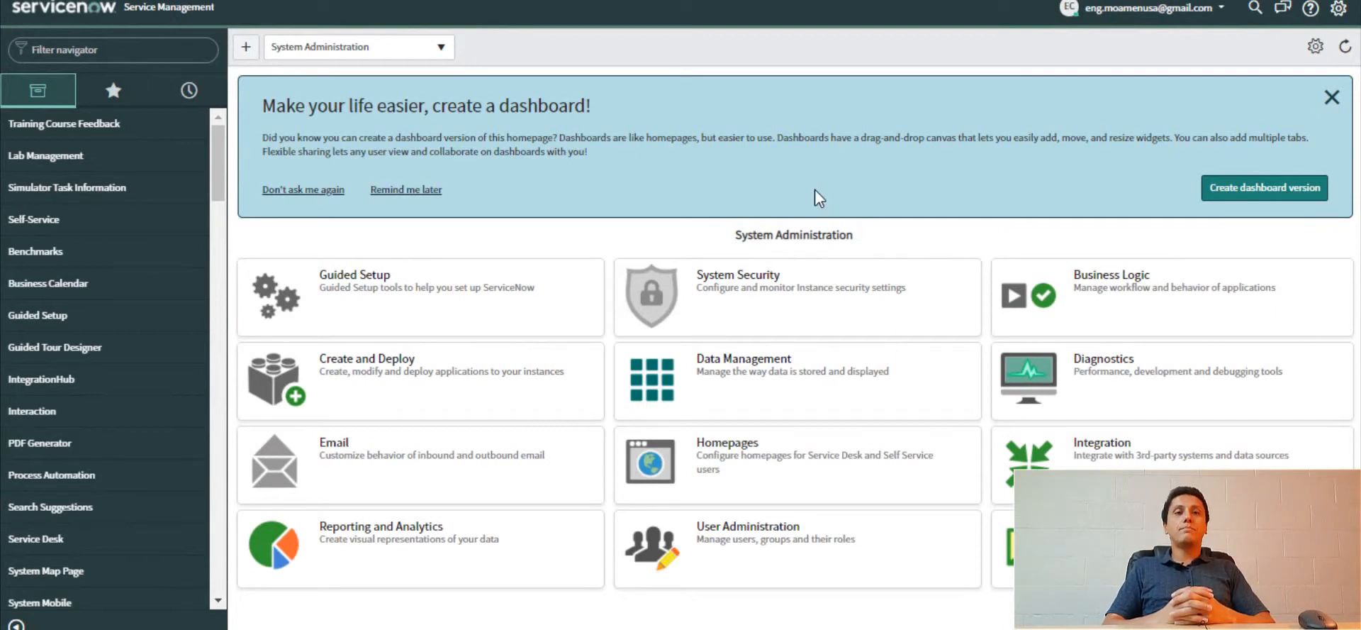
{"action": "mouse_move", "coordinate": [1207, 10]}
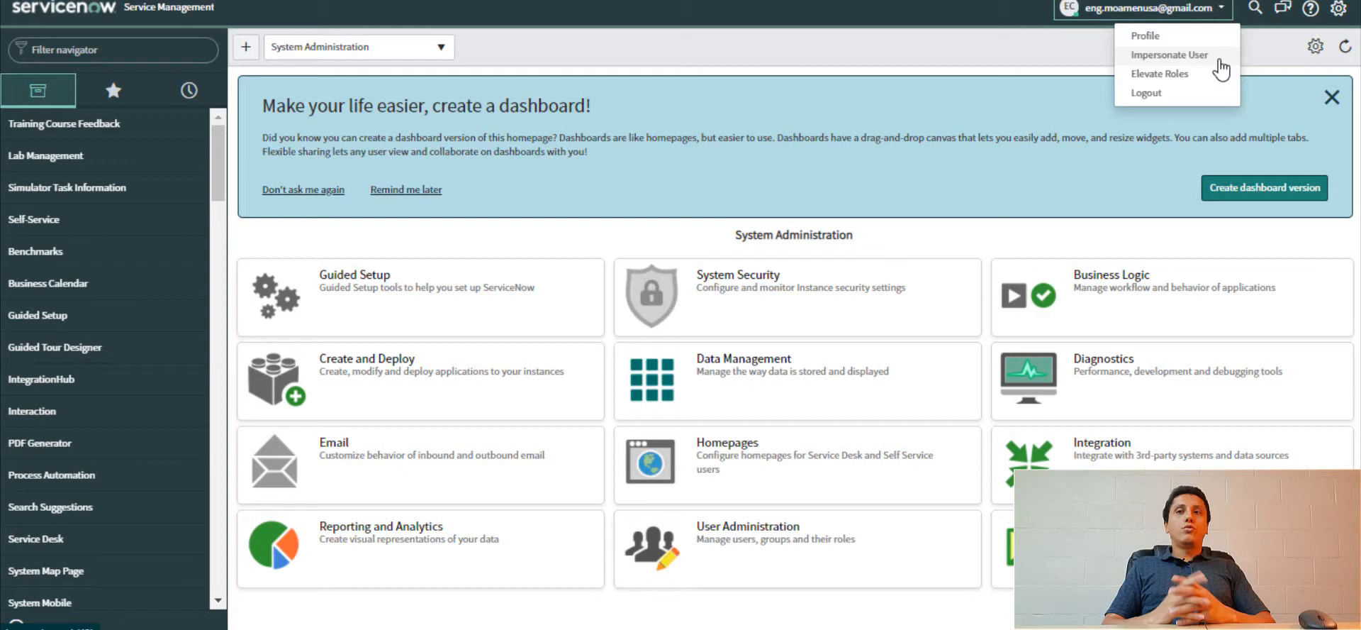
Step: Impersonate abel.tuter, chosen from Recent Impersonations in the Impersonate User dialog
{"action": "left_click", "coordinate": [1169, 54]}
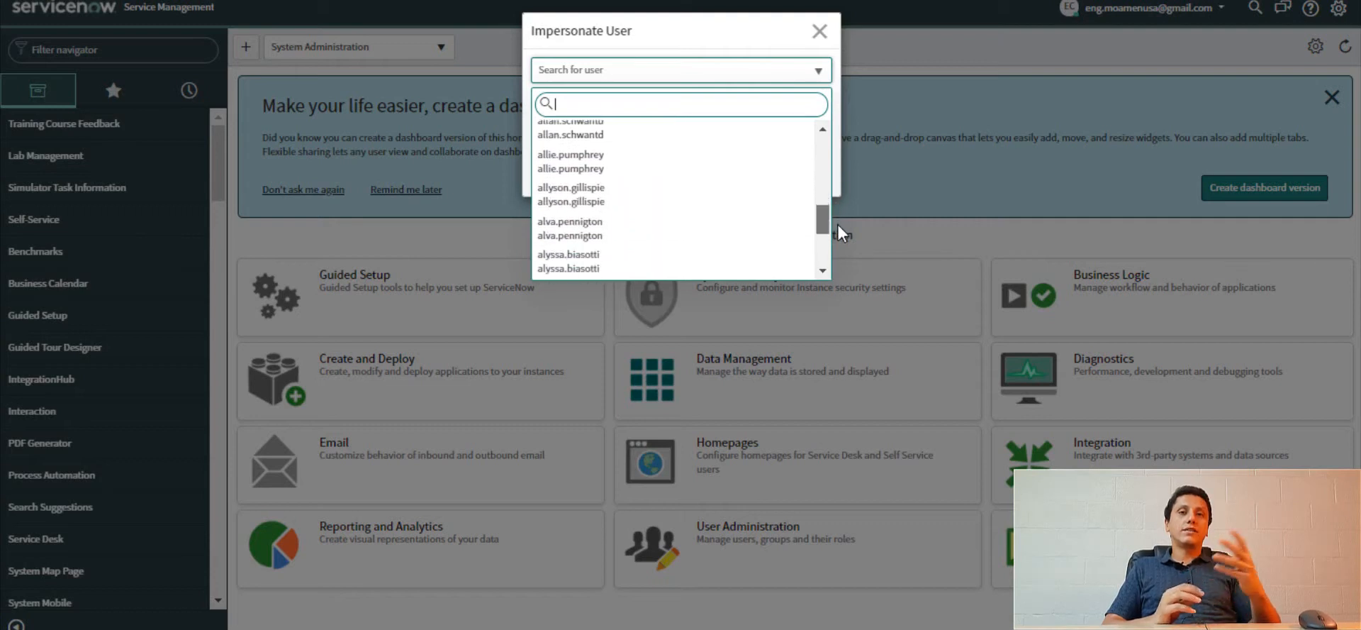
{"action": "scroll", "scroll_direction": "down", "scroll_amount": 3}
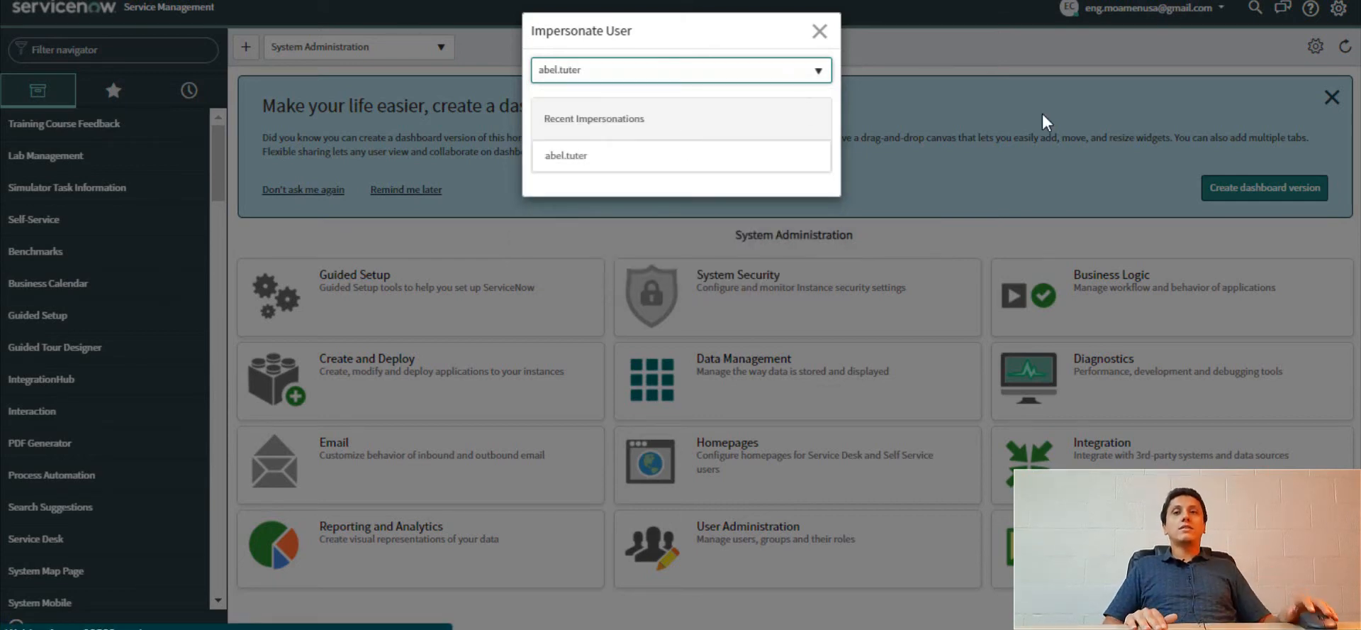
{"action": "left_click", "coordinate": [566, 155]}
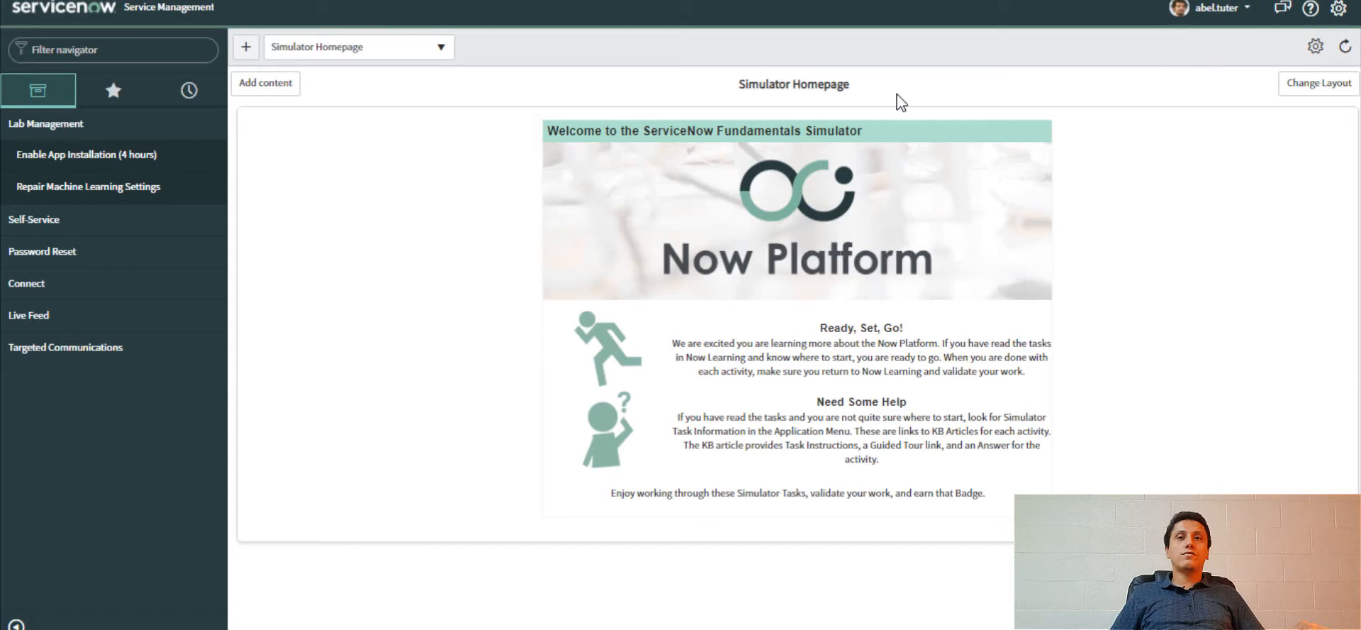
Step: Filter the navigator for 'change', open Change Password, star it, and view Favorites
{"action": "type", "text": "change"}
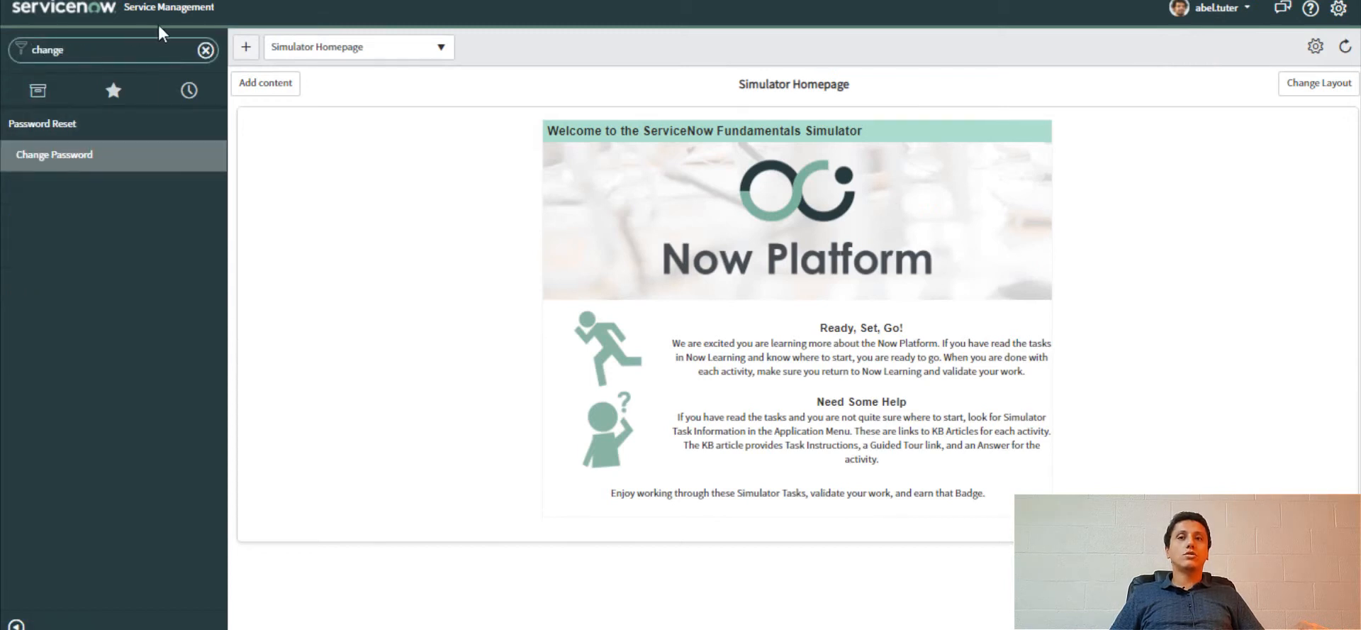
{"action": "left_click", "coordinate": [54, 155]}
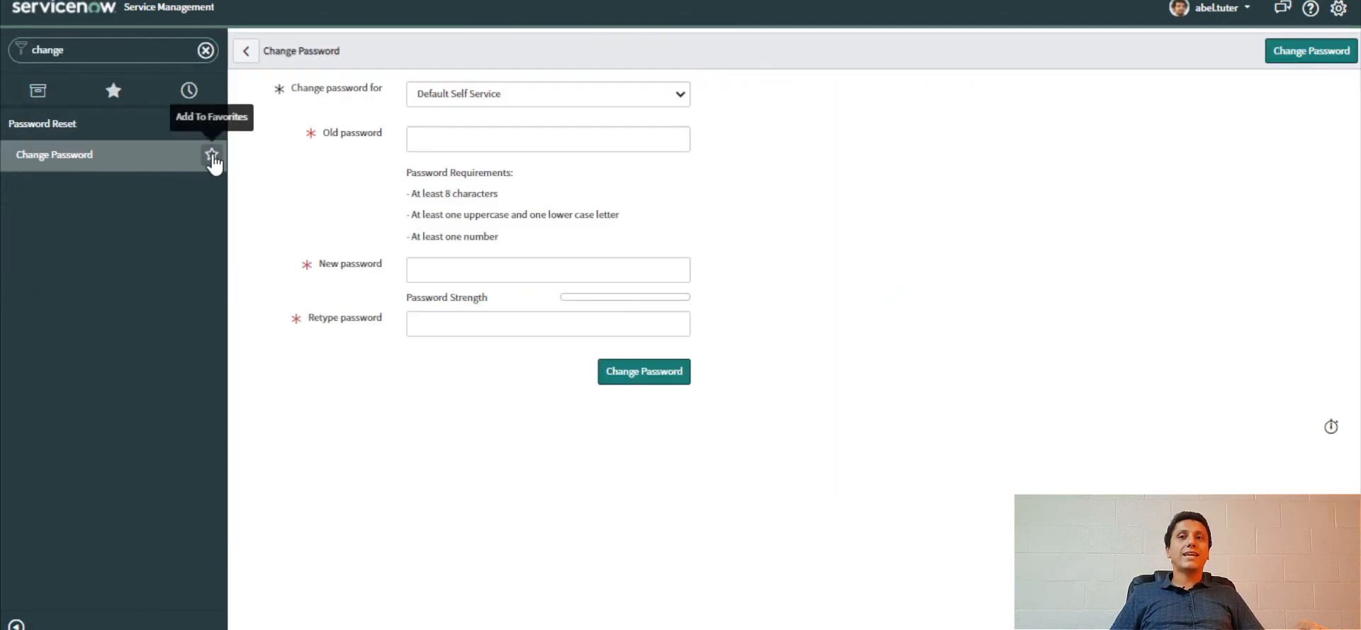
{"action": "left_click", "coordinate": [213, 160]}
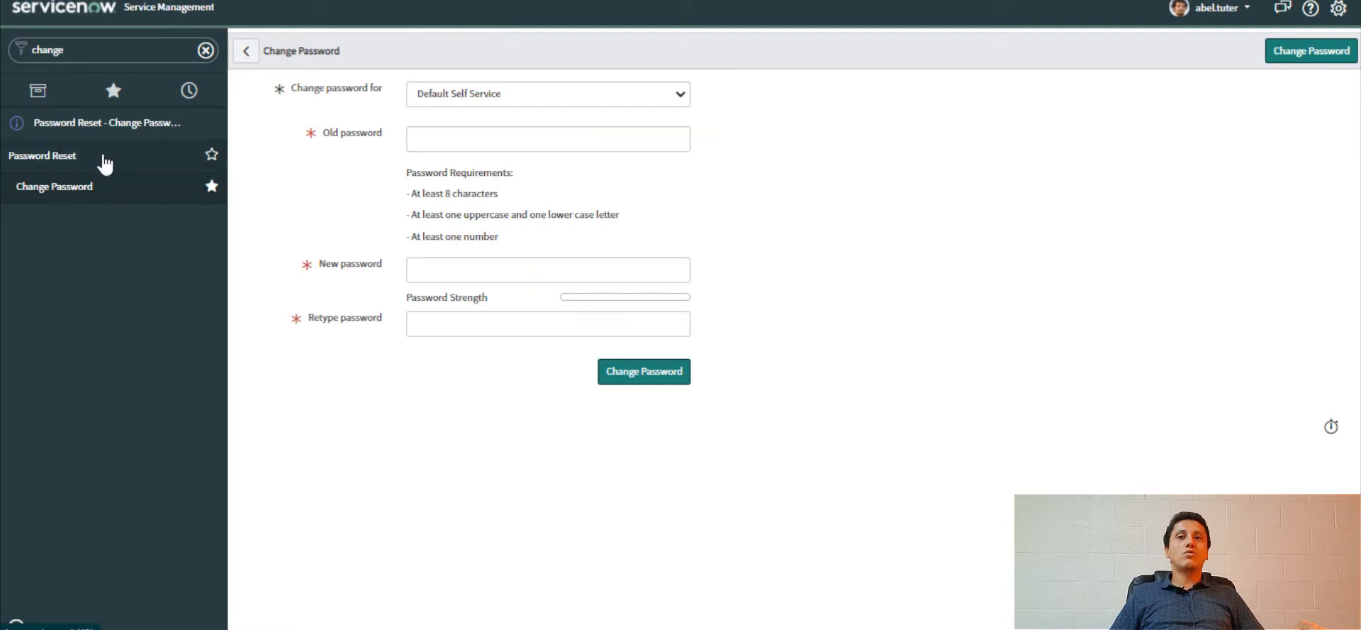
{"action": "left_click", "coordinate": [112, 89]}
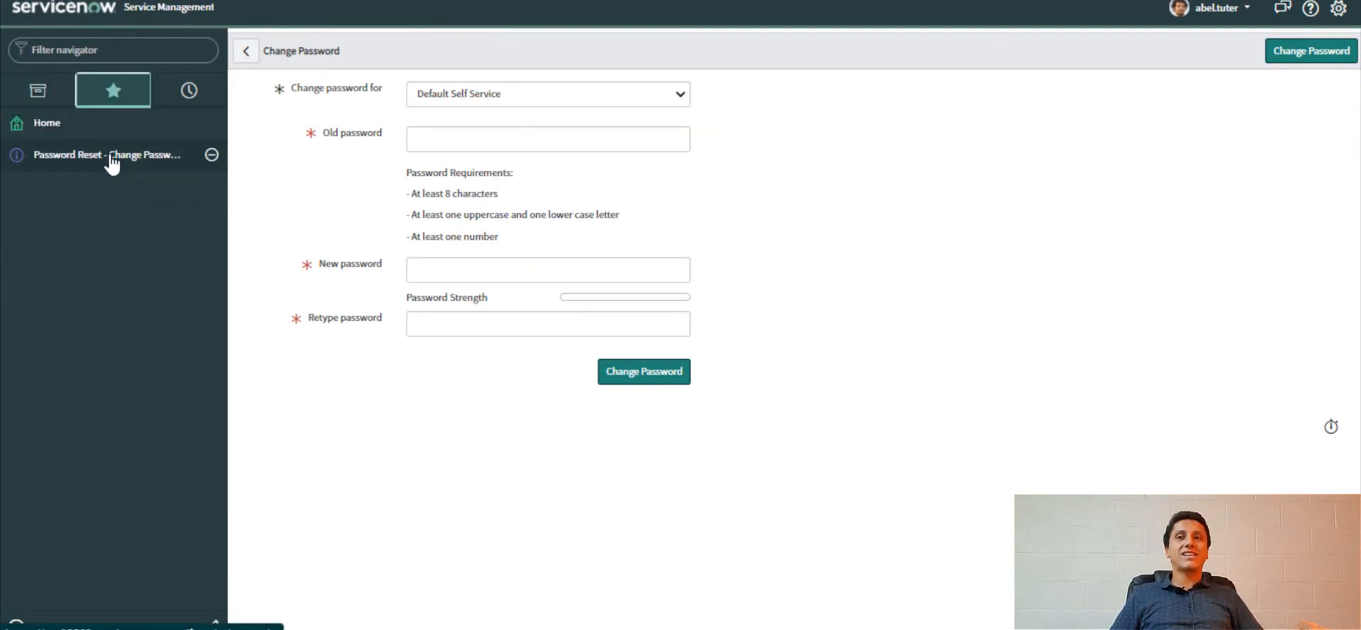
{"action": "mouse_move", "coordinate": [246, 595]}
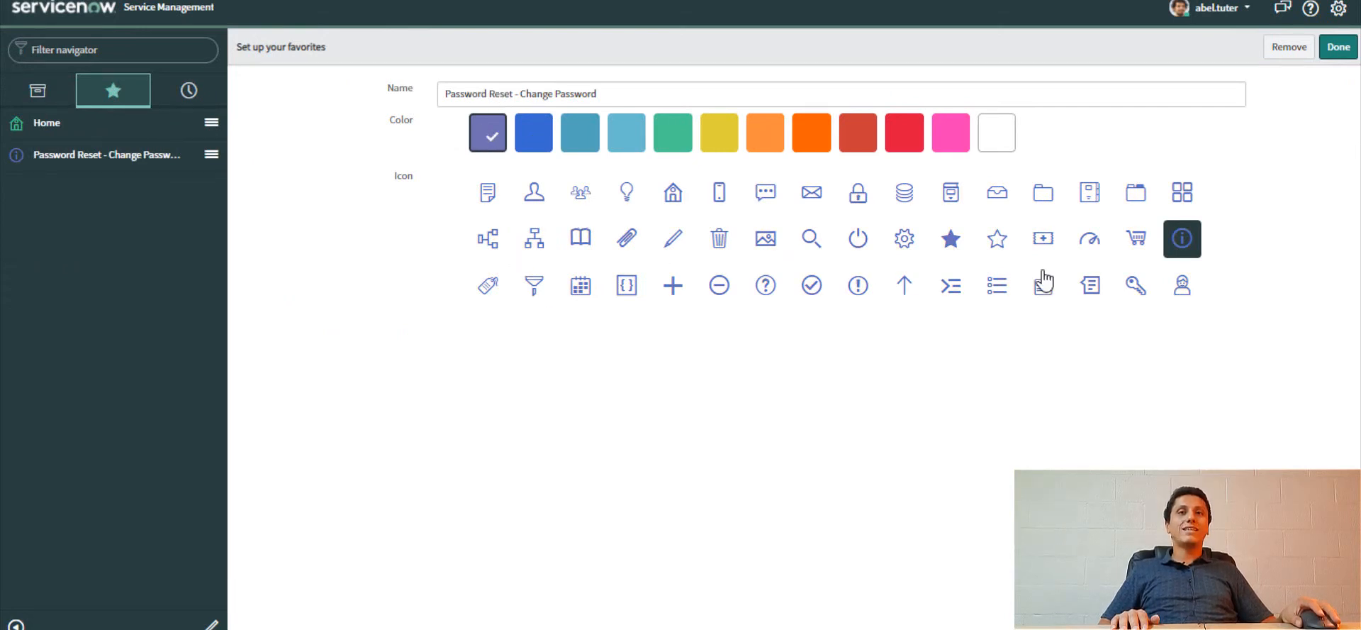
Step: Give the Password Reset - Change Password favorite the key icon and save
{"action": "left_click", "coordinate": [1135, 285]}
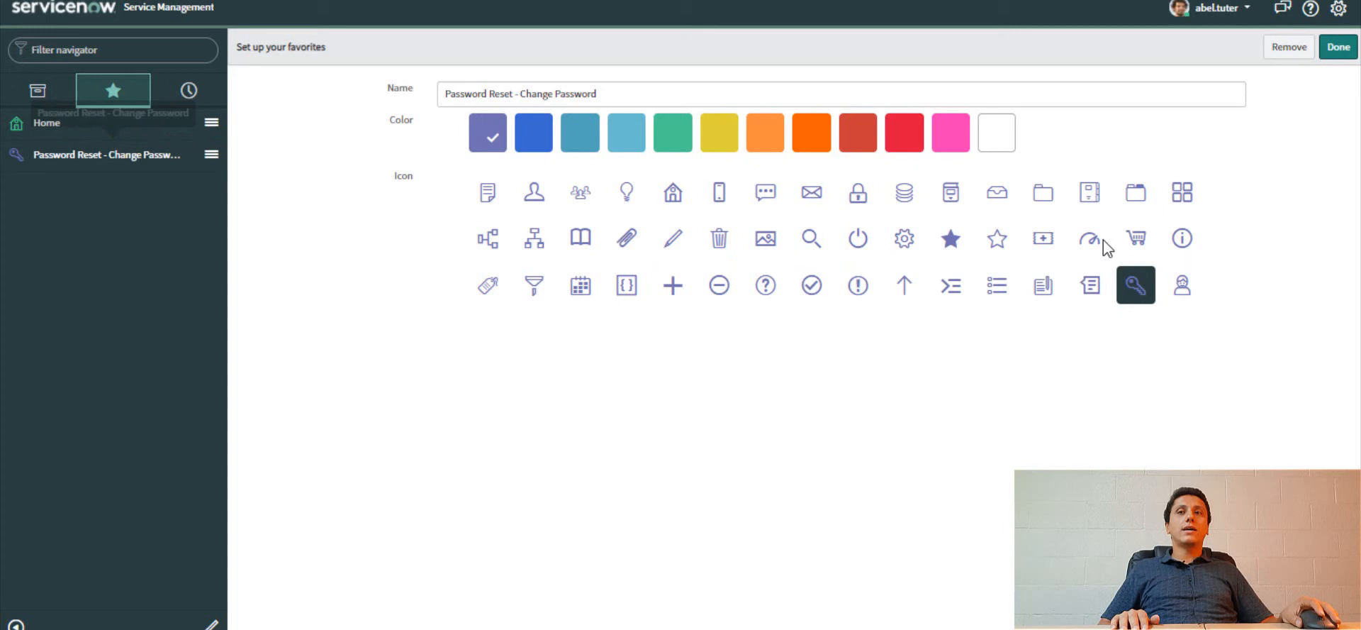
{"action": "left_click", "coordinate": [1338, 46]}
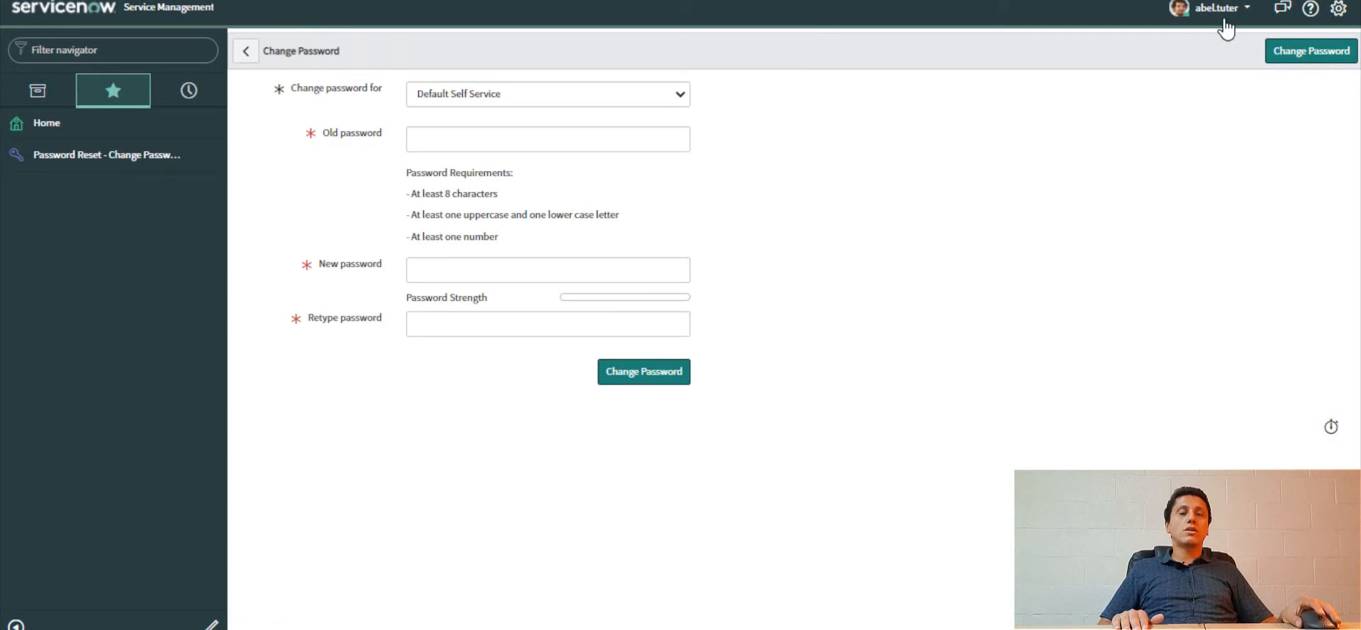
Step: End the abel.tuter impersonation, then reopen the Impersonate User dialog as admin
{"action": "left_click", "coordinate": [1215, 8]}
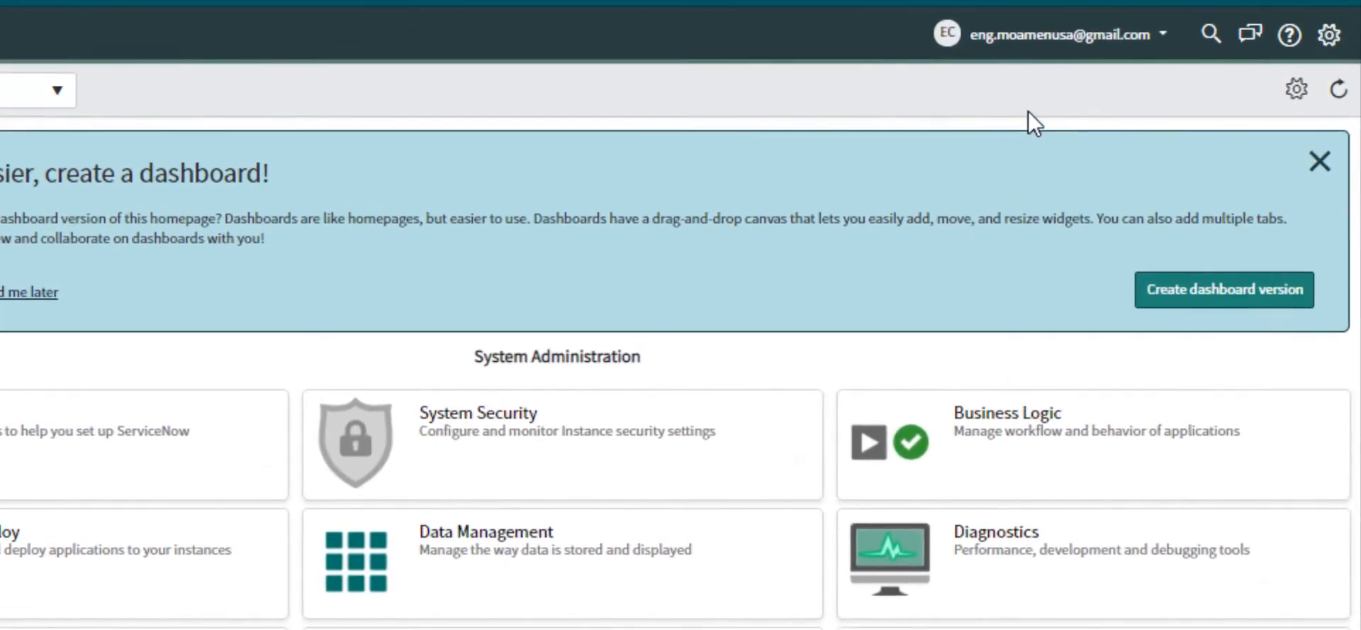
{"action": "left_click", "coordinate": [1055, 34]}
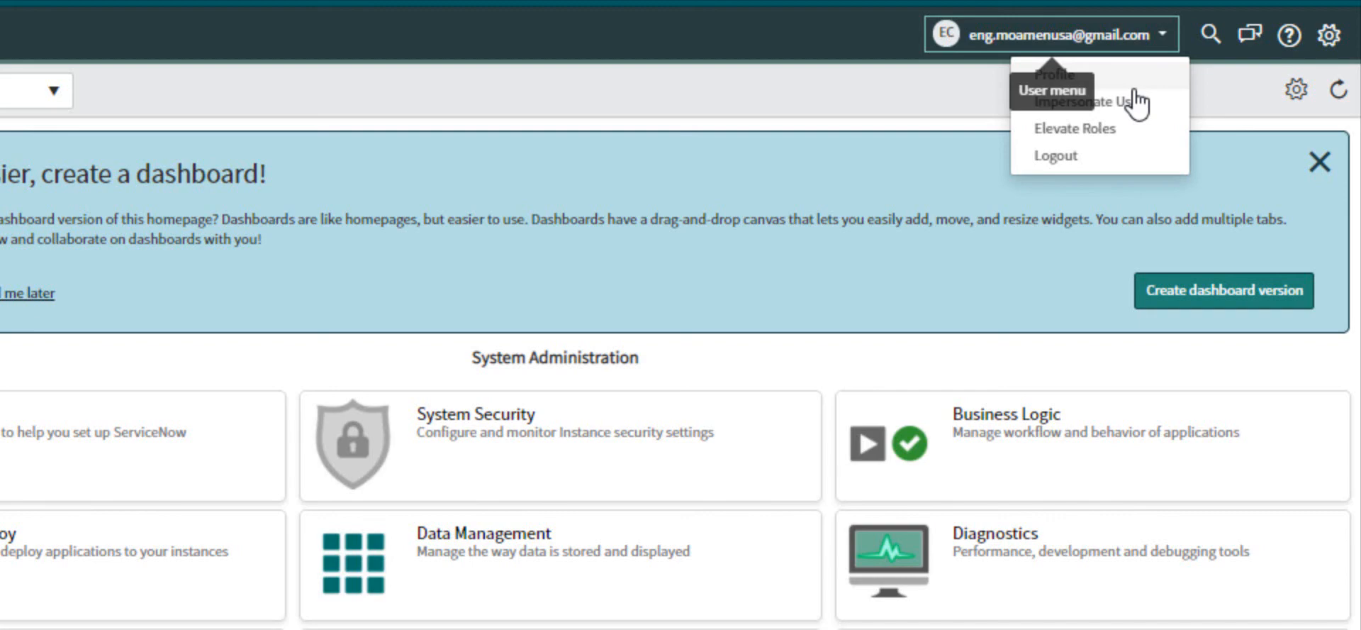
{"action": "left_click", "coordinate": [1088, 102]}
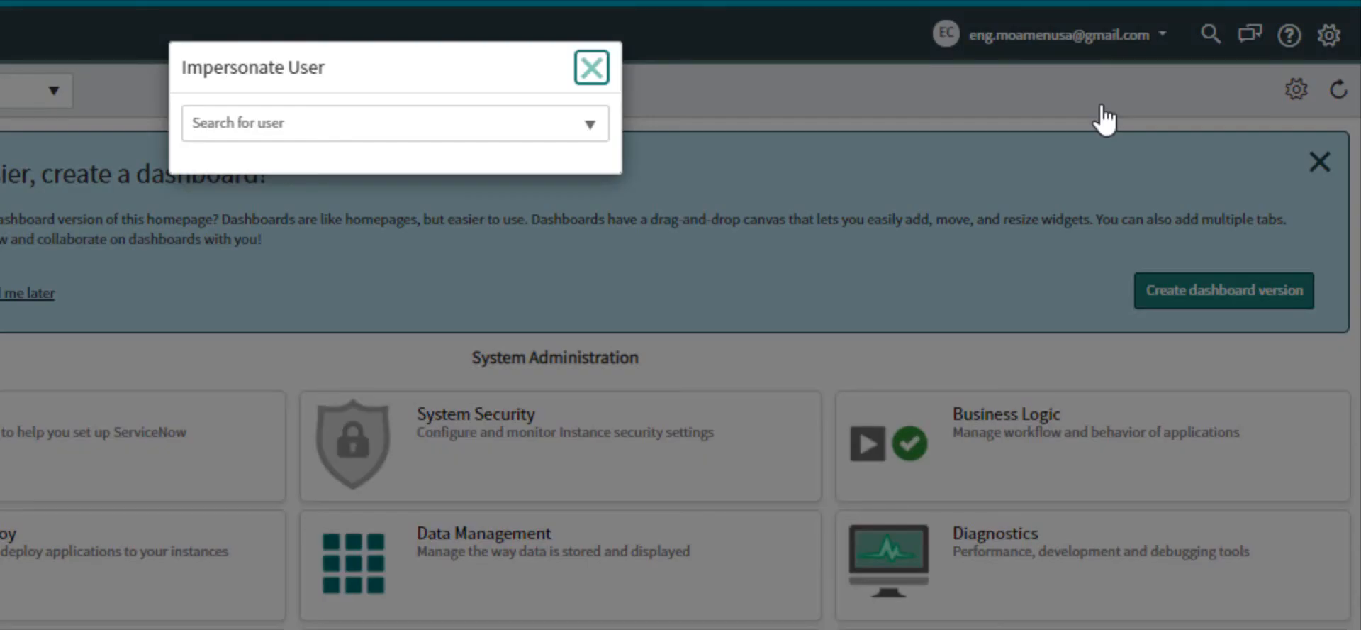